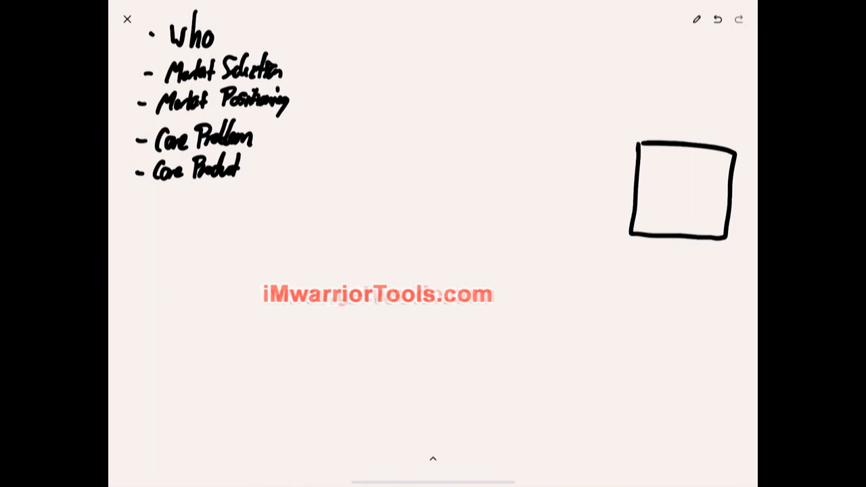
Step: Handwrite STORES inside the square box and start the tall product page outline to its left
left_click_drag(661, 189, 697, 190)
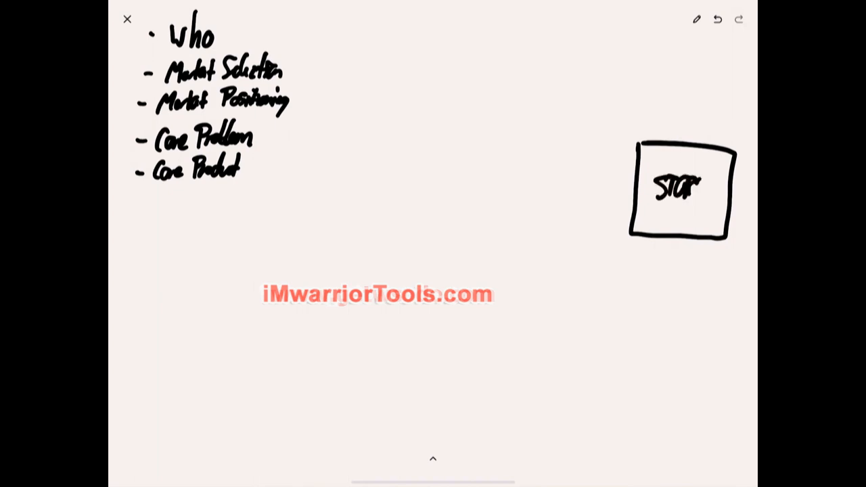
left_click_drag(684, 189, 717, 200)
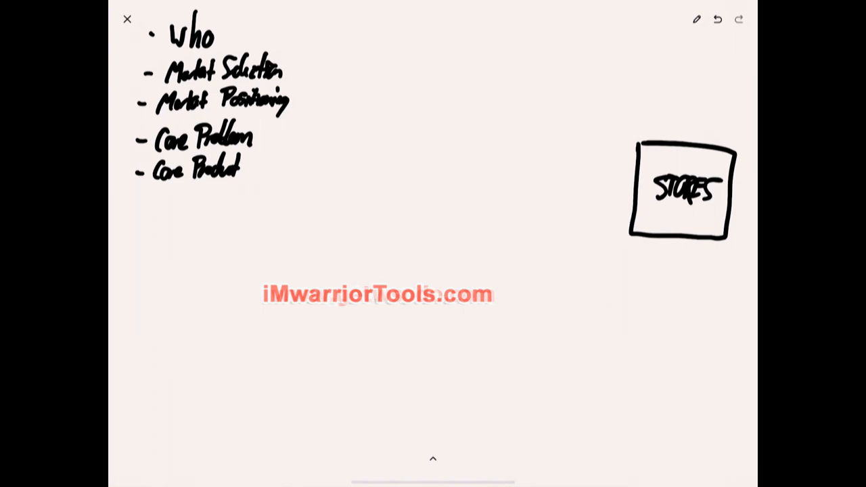
left_click_drag(297, 142, 298, 250)
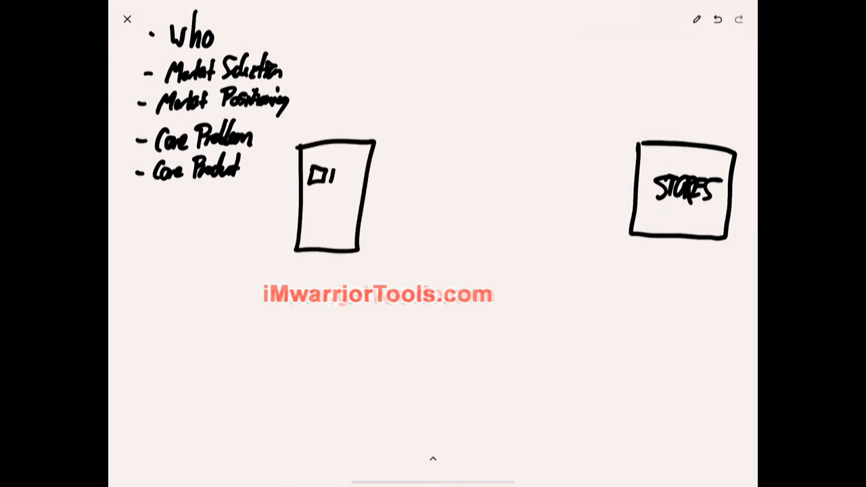
Step: Fill the tall product page with rows of small product squares and curve an arrow off its top
left_click_drag(318, 176, 345, 200)
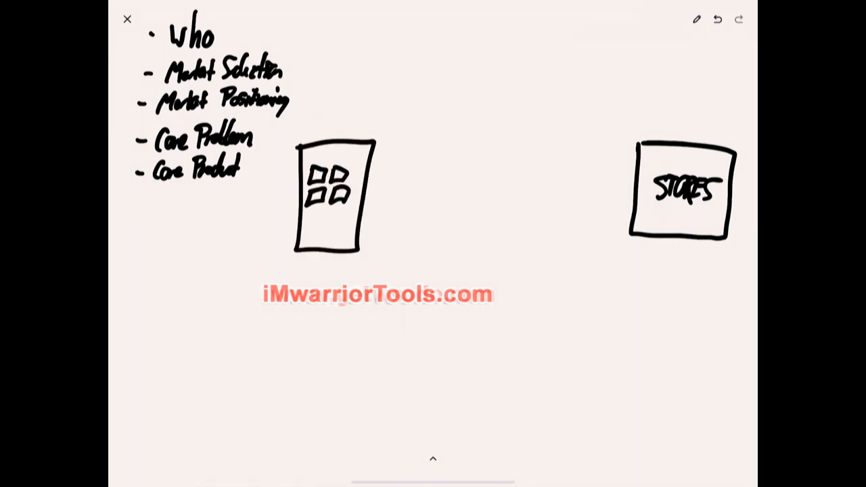
left_click_drag(314, 209, 349, 216)
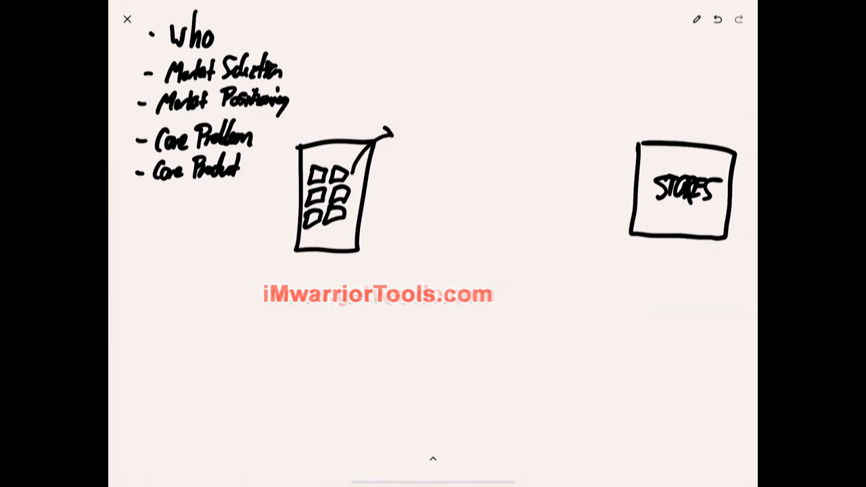
left_click_drag(403, 119, 447, 182)
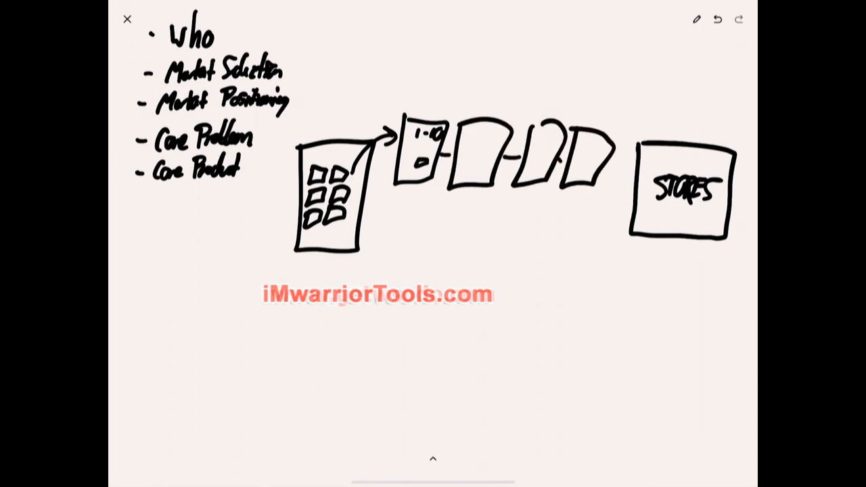
Step: Detail the last funnel page and draw an arrow from it into the STORES box
left_click(585, 173)
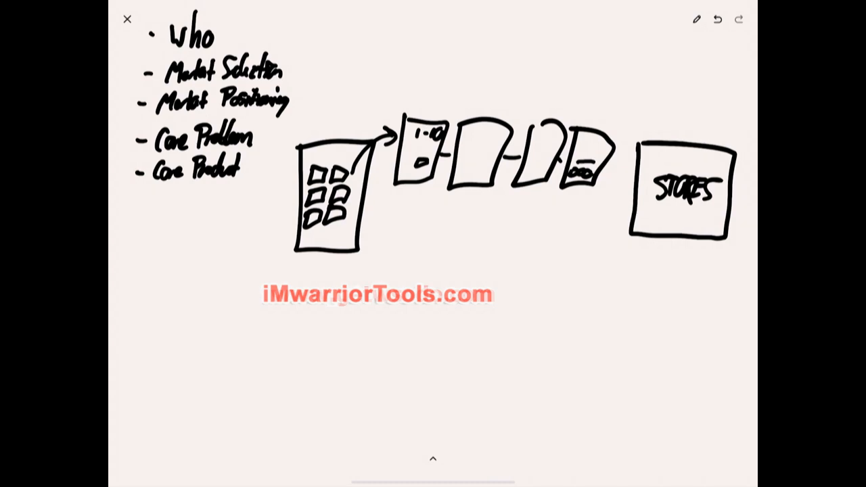
left_click_drag(602, 165, 630, 166)
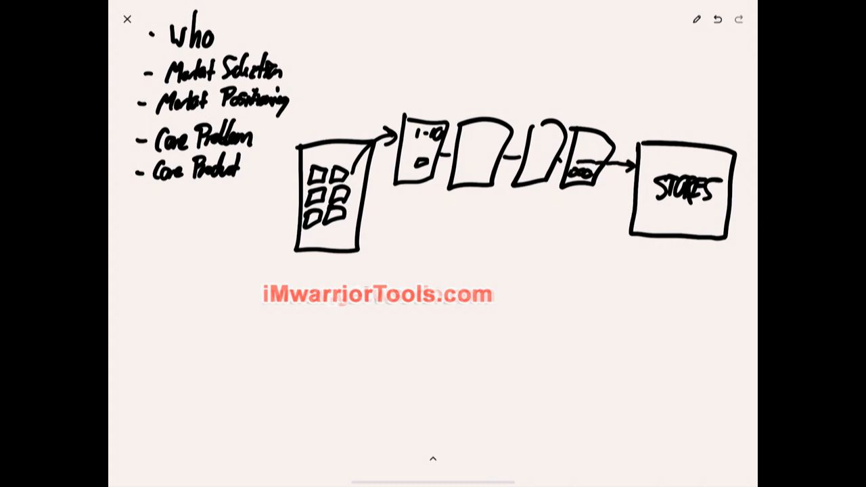